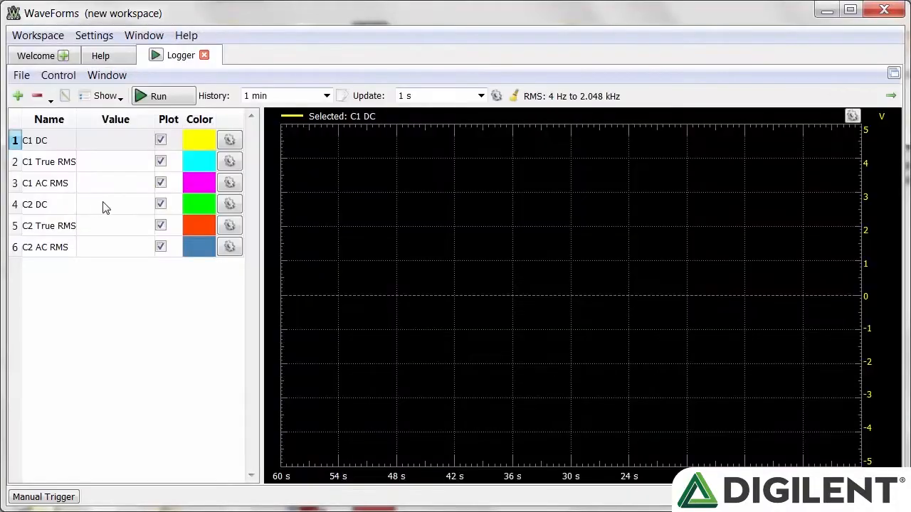
{"action": "mouse_move", "coordinate": [91, 166]}
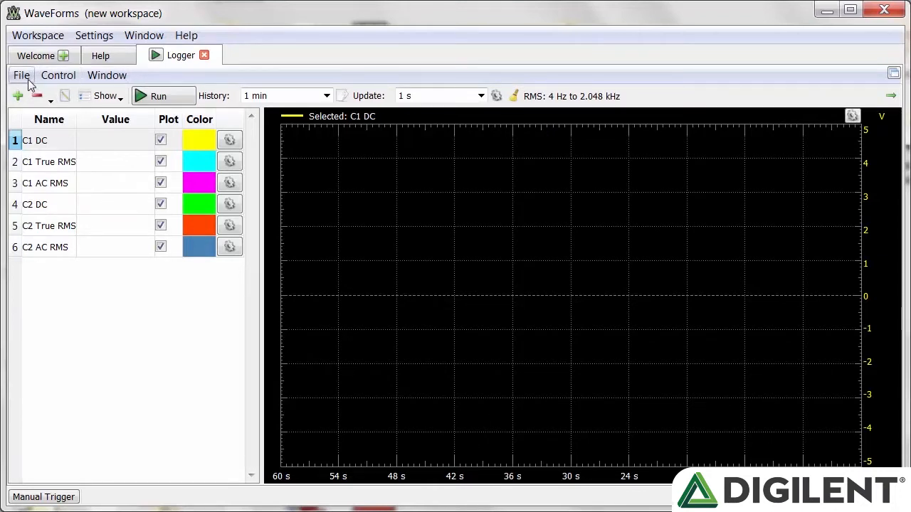
Step: Preview the logger's export settings from the File menu and close them without saving
{"action": "left_click", "coordinate": [21, 75]}
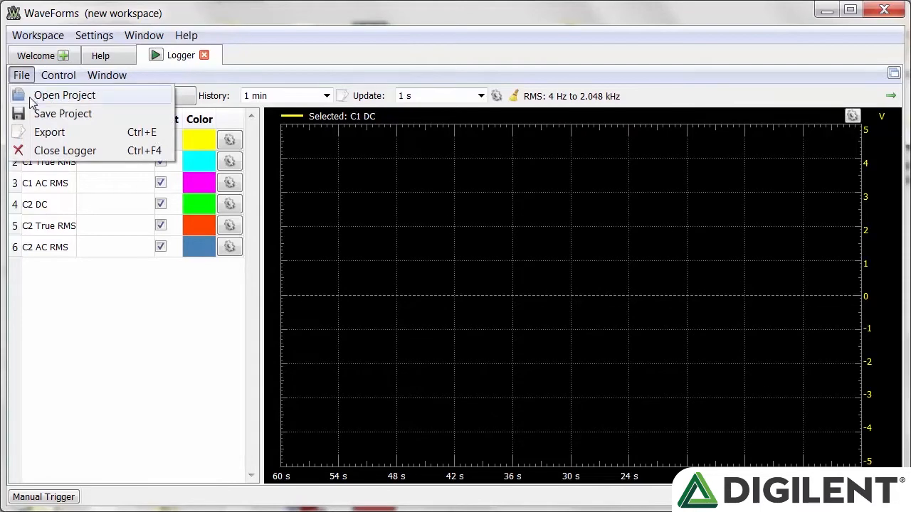
{"action": "mouse_move", "coordinate": [49, 131]}
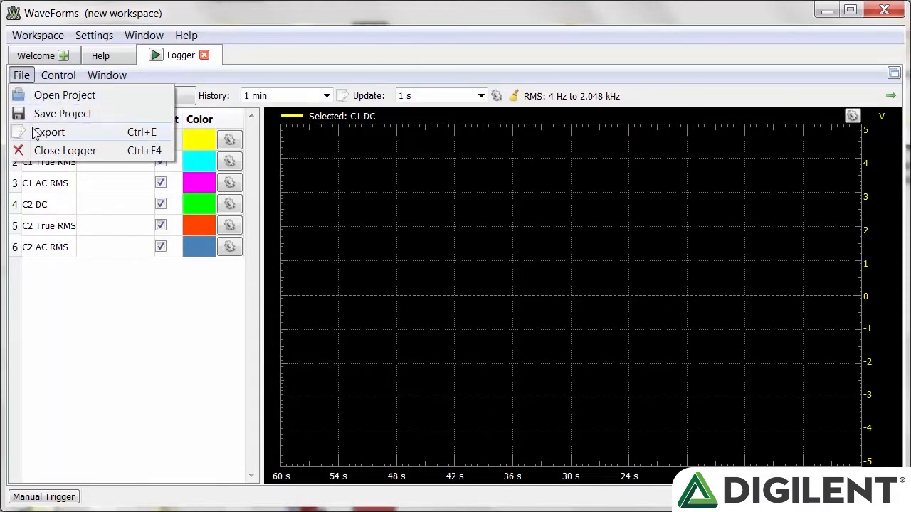
{"action": "left_click", "coordinate": [48, 132]}
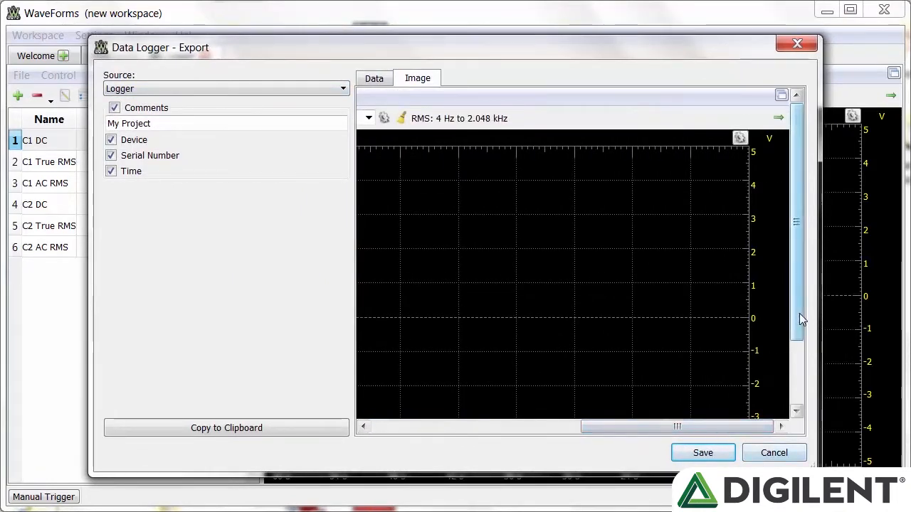
{"action": "left_click", "coordinate": [374, 79]}
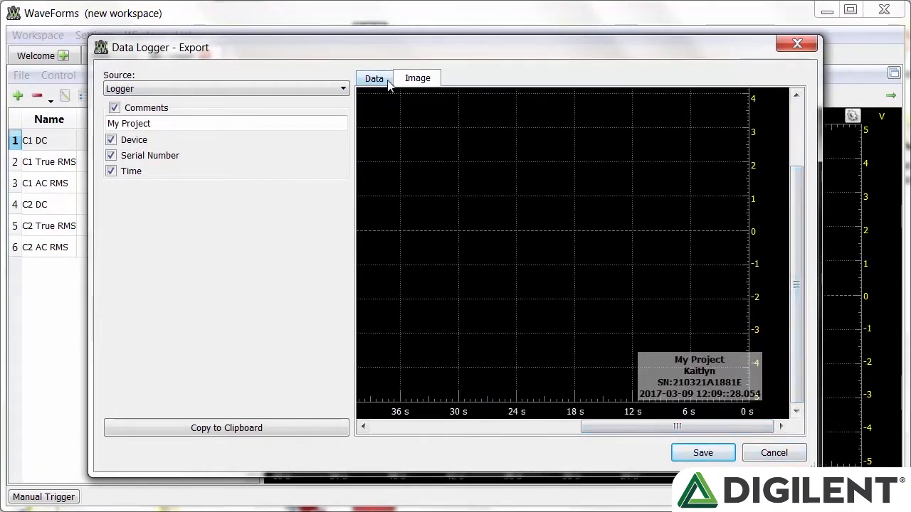
{"action": "left_click", "coordinate": [774, 453]}
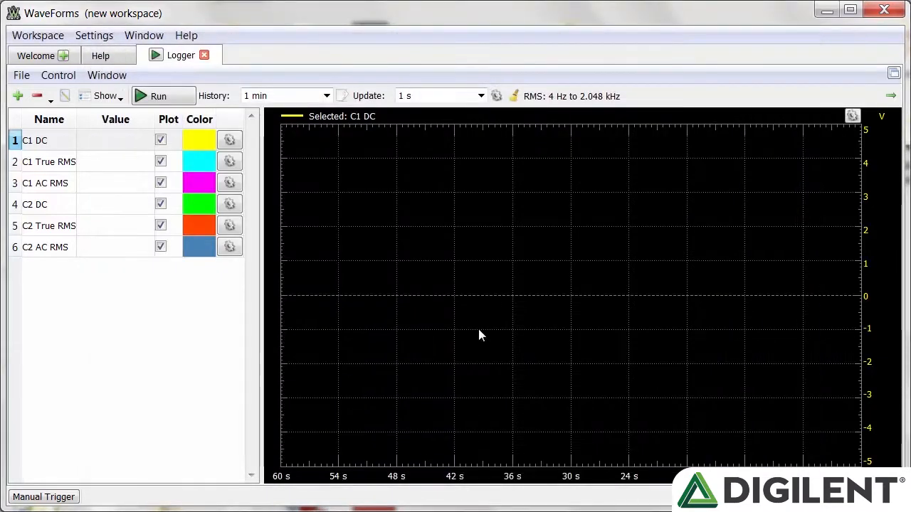
Step: Run the logger briefly, then stop it, glance at Help and return to Logger
{"action": "left_click", "coordinate": [158, 96]}
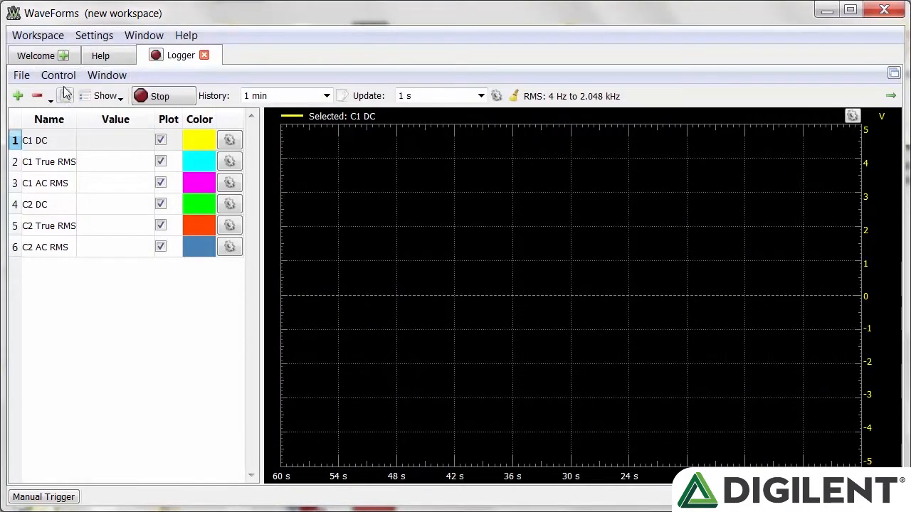
{"action": "left_click", "coordinate": [58, 74]}
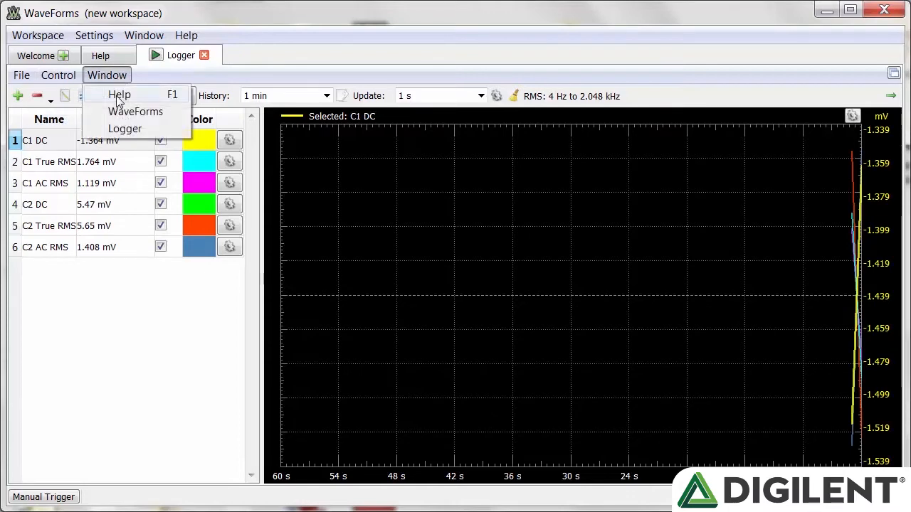
{"action": "left_click", "coordinate": [106, 75]}
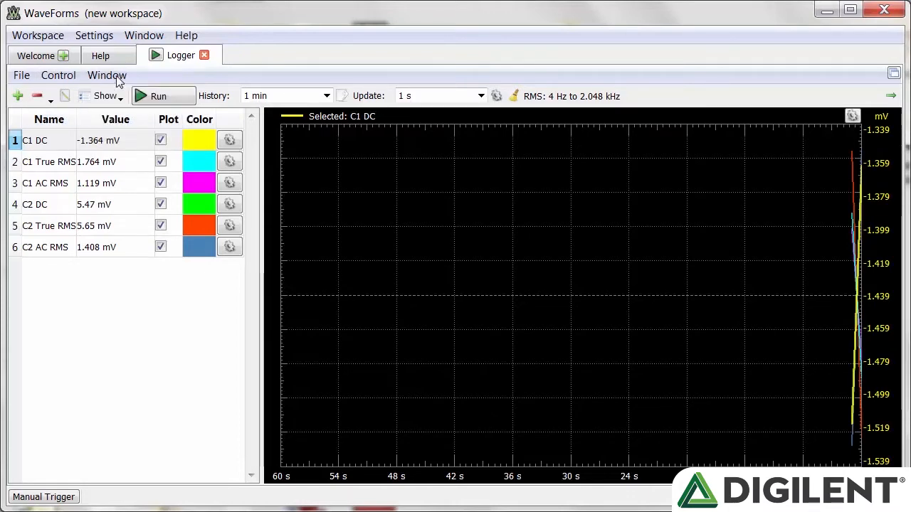
{"action": "left_click", "coordinate": [100, 55]}
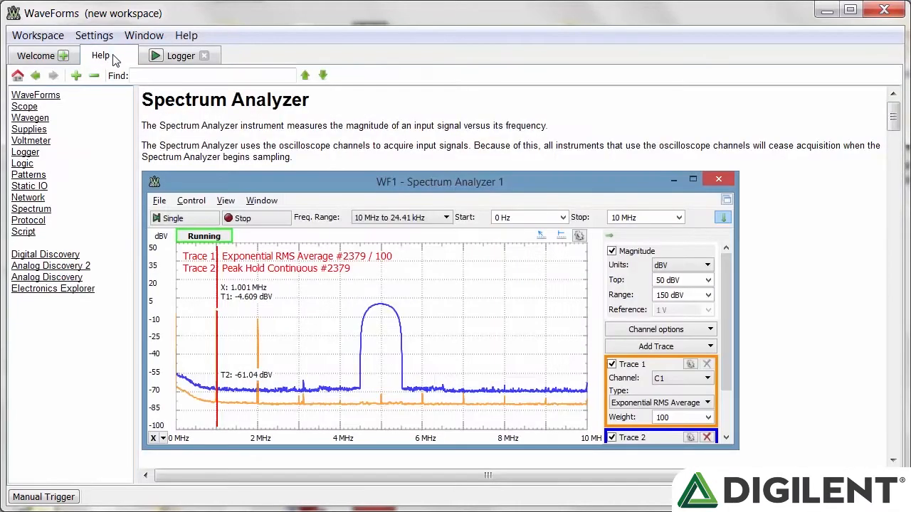
{"action": "left_click", "coordinate": [180, 55]}
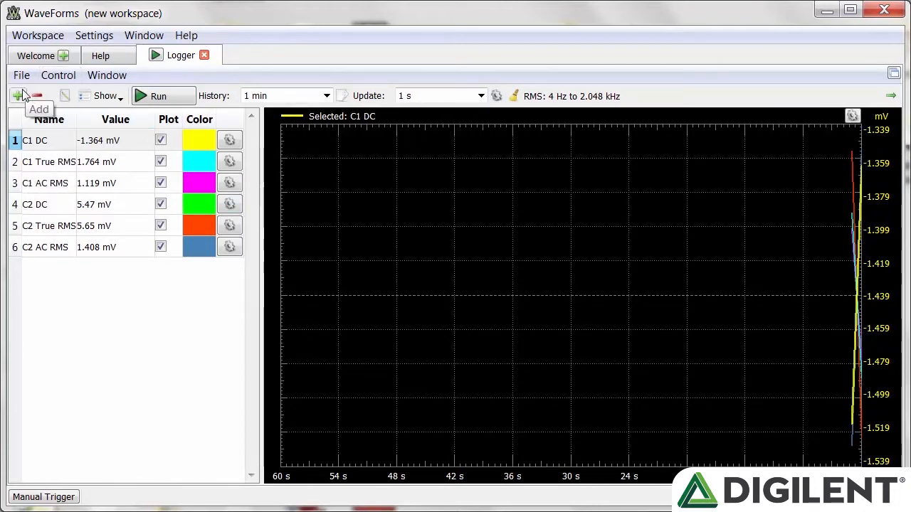
{"action": "mouse_move", "coordinate": [37, 96]}
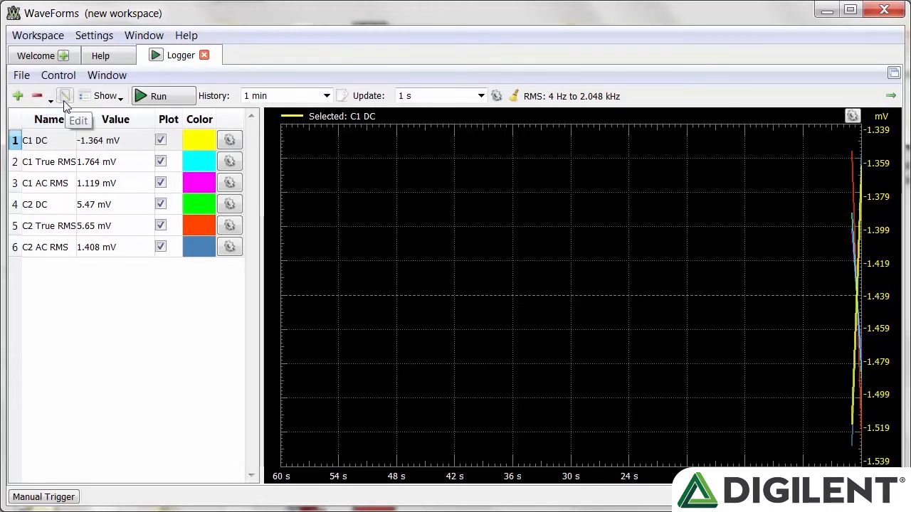
Step: Browse the C1 DC channel's formula, name and units, then cancel unchanged
{"action": "left_click", "coordinate": [64, 96]}
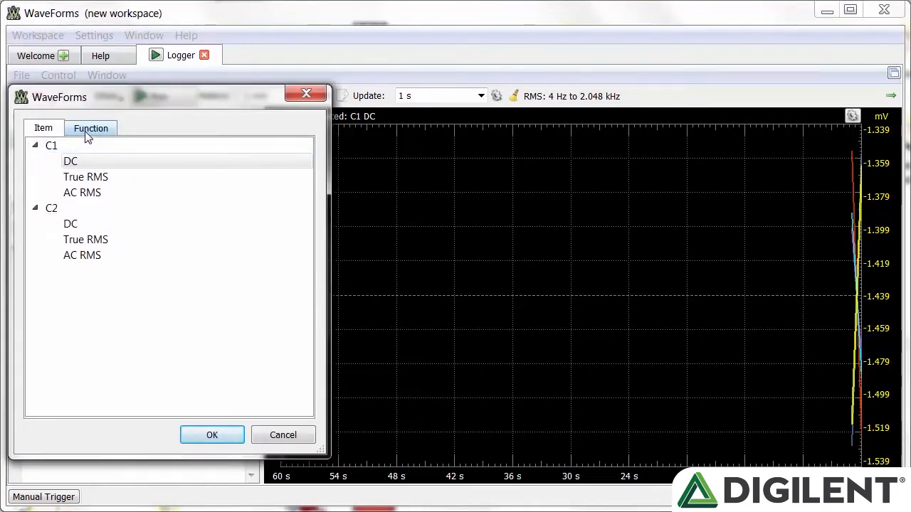
{"action": "left_click", "coordinate": [81, 192]}
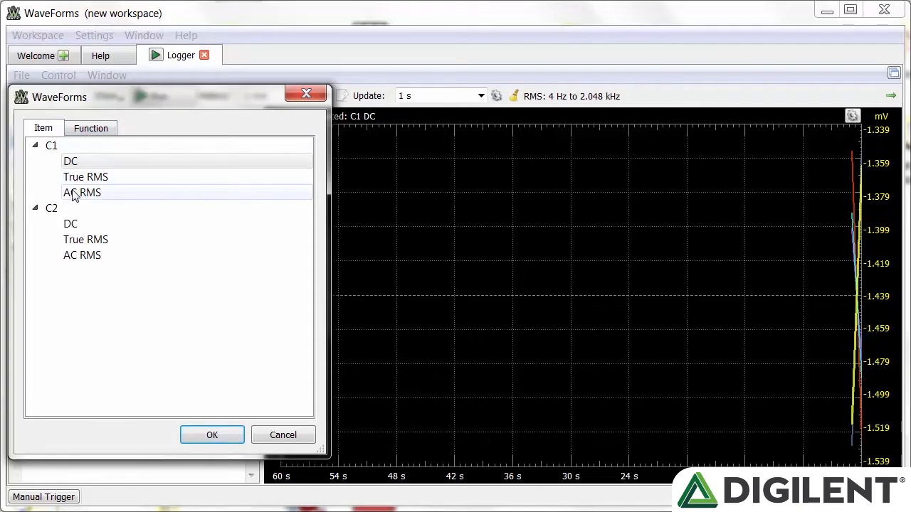
{"action": "left_click", "coordinate": [90, 128]}
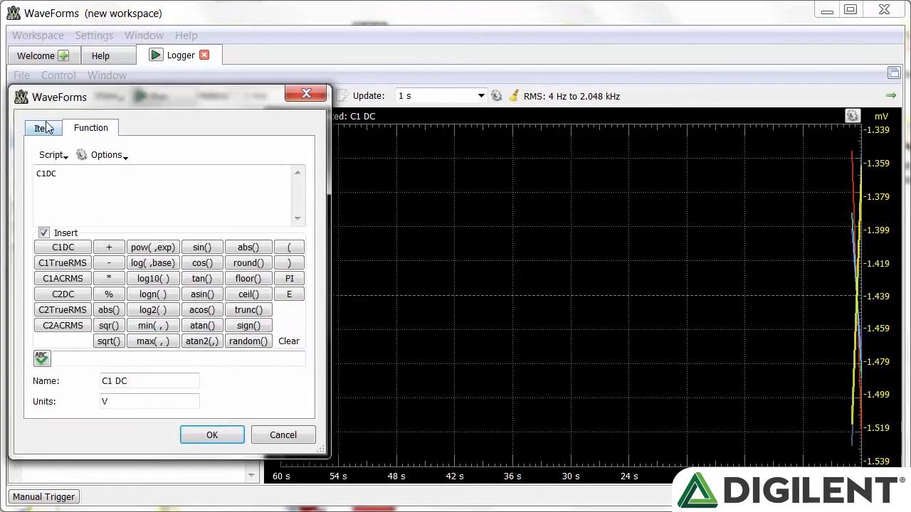
{"action": "left_click", "coordinate": [43, 128]}
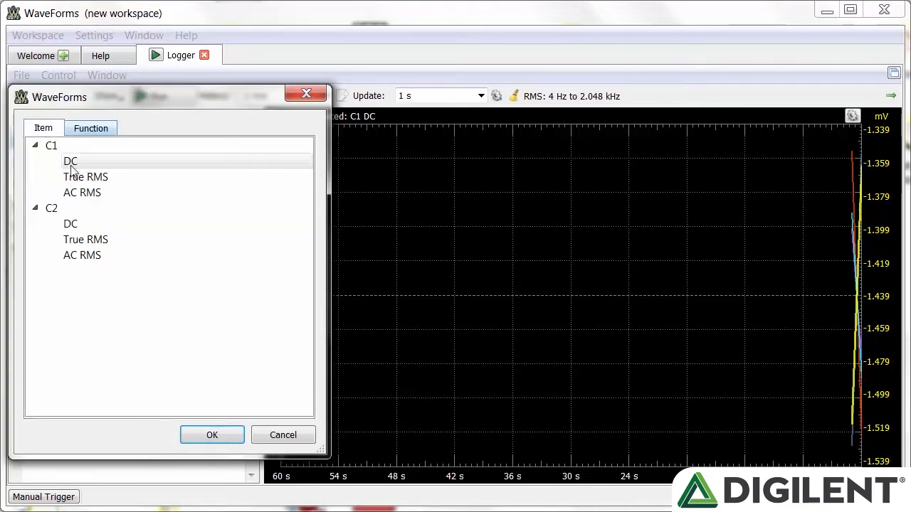
{"action": "left_click", "coordinate": [70, 161]}
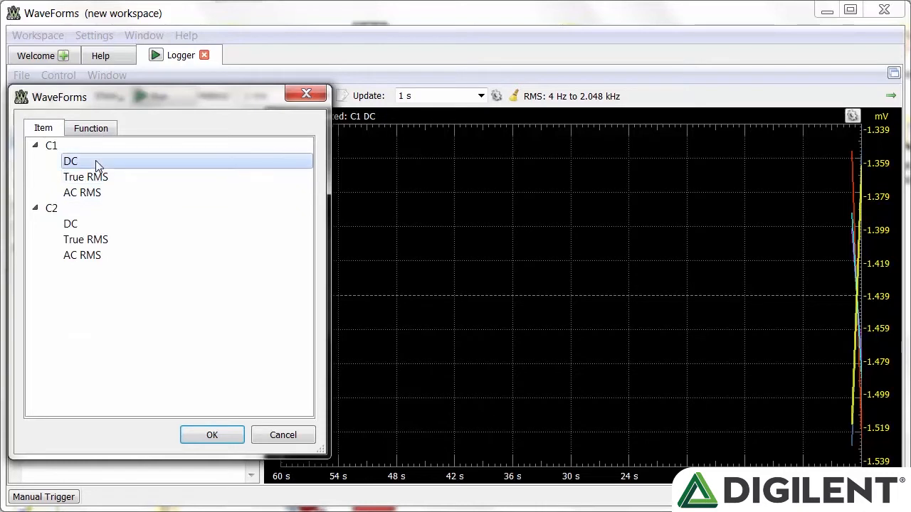
{"action": "left_click", "coordinate": [90, 128]}
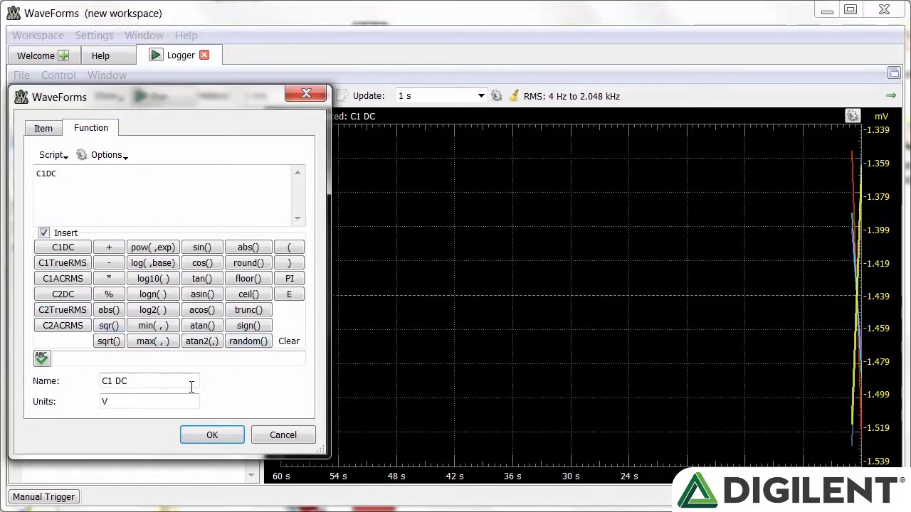
{"action": "mouse_move", "coordinate": [283, 435]}
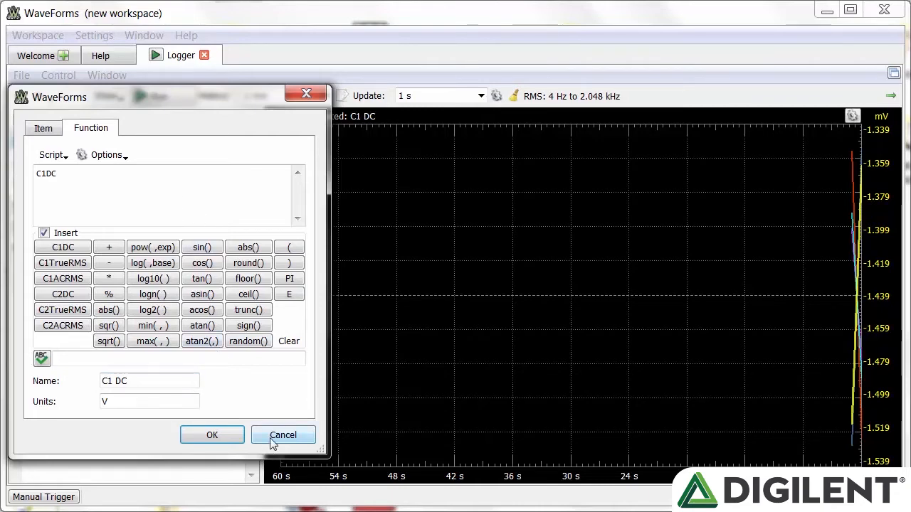
{"action": "left_click", "coordinate": [282, 435]}
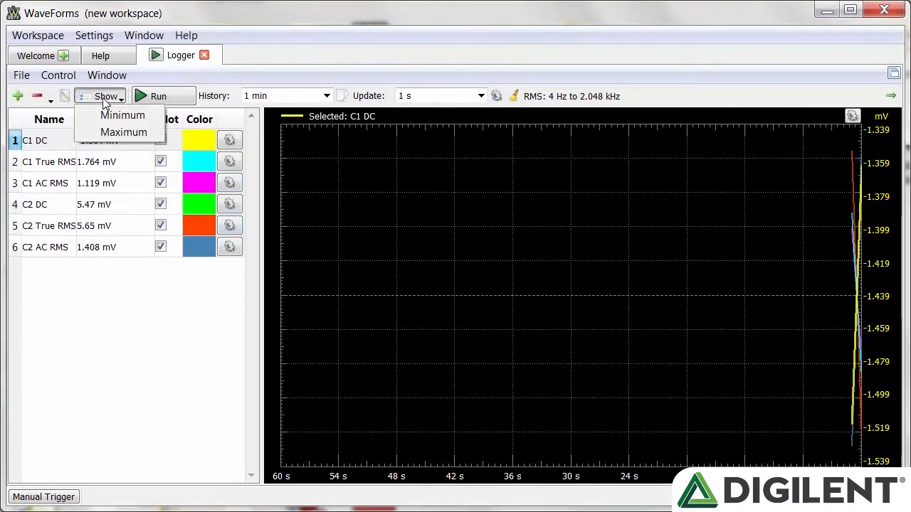
Step: Enable Minimum and Maximum columns for all six channels and start logging
{"action": "left_click", "coordinate": [123, 114]}
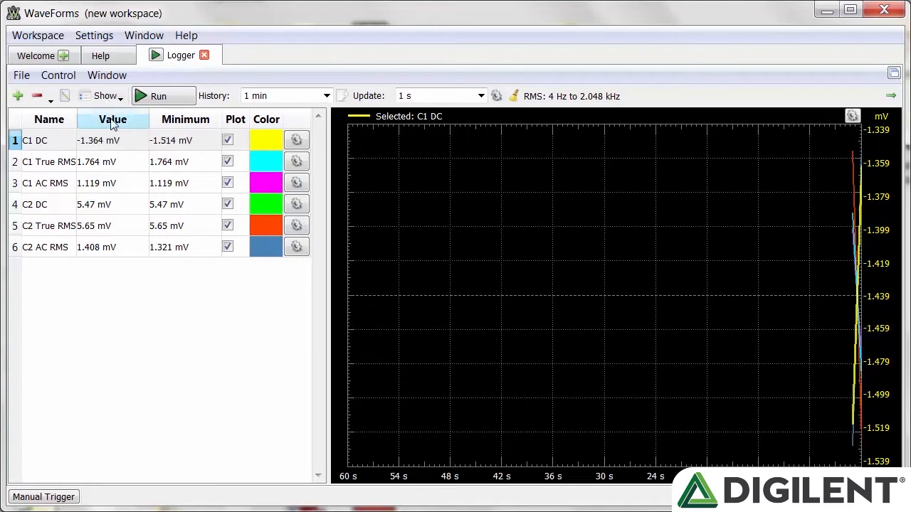
{"action": "left_click", "coordinate": [158, 95]}
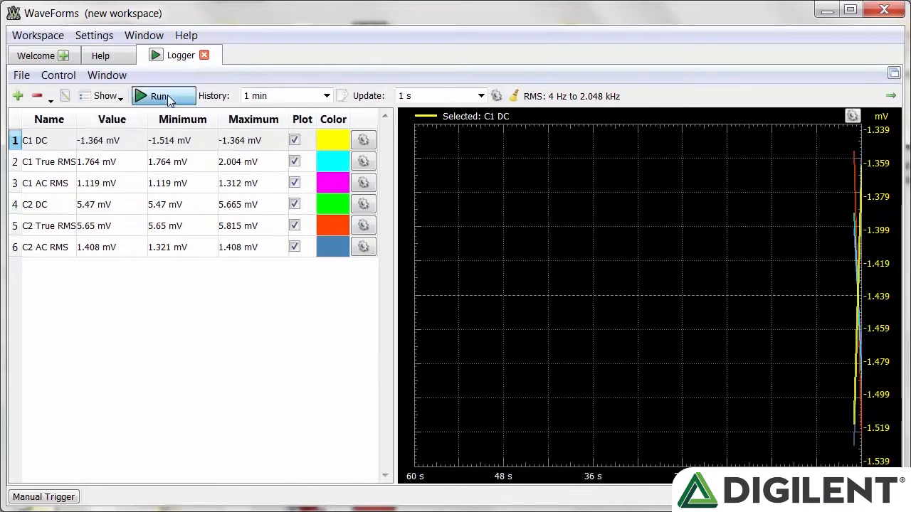
{"action": "left_click", "coordinate": [162, 95]}
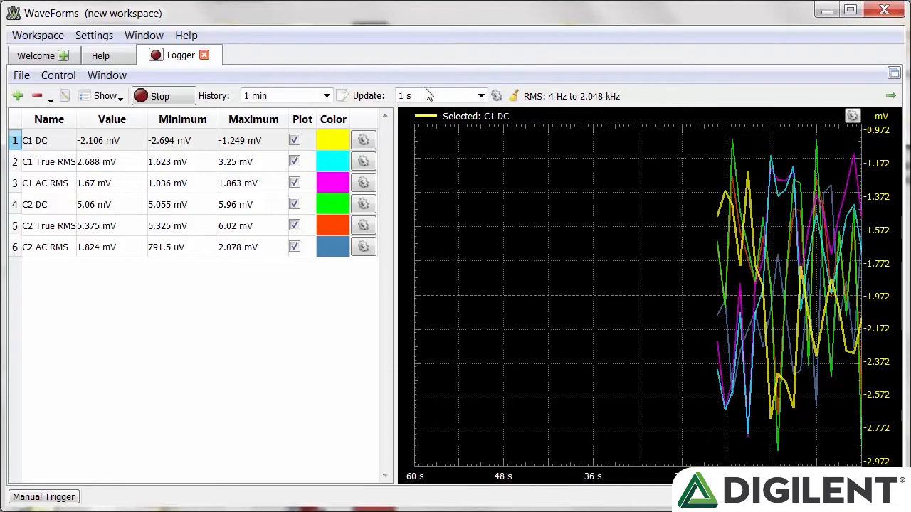
Step: Check acquisition settings, preview and cancel the data export, then clear the recorded history
{"action": "left_click", "coordinate": [496, 96]}
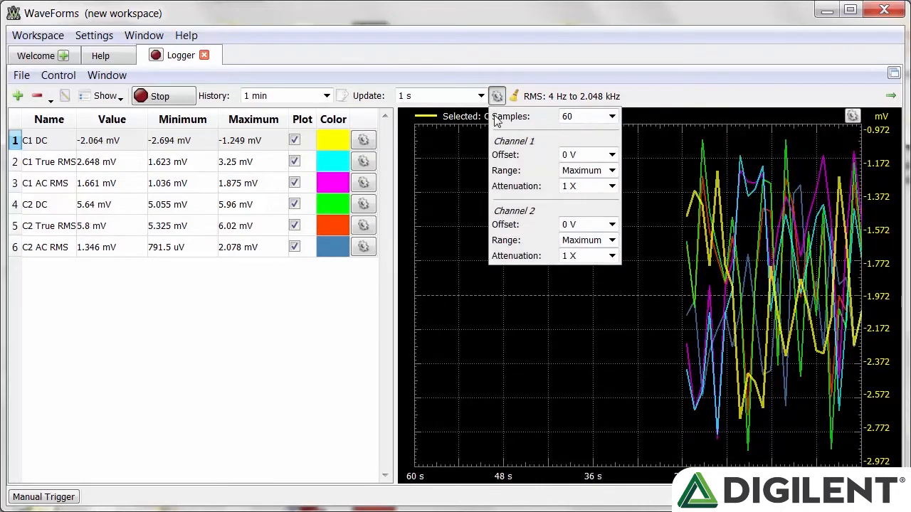
{"action": "left_click", "coordinate": [496, 95]}
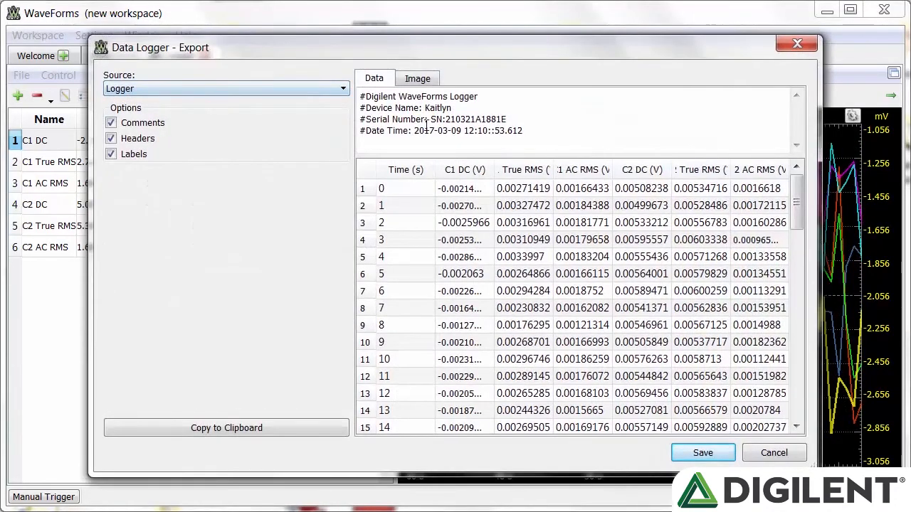
{"action": "left_click", "coordinate": [417, 78]}
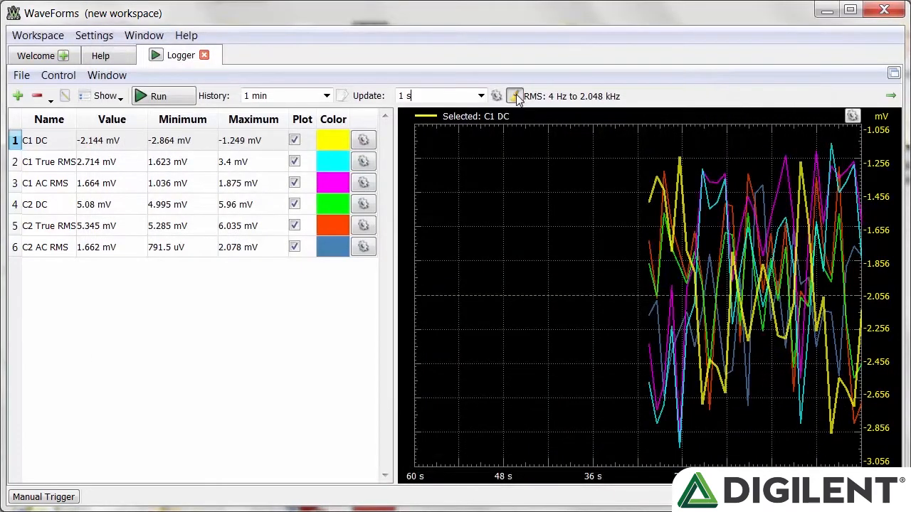
{"action": "left_click", "coordinate": [514, 96]}
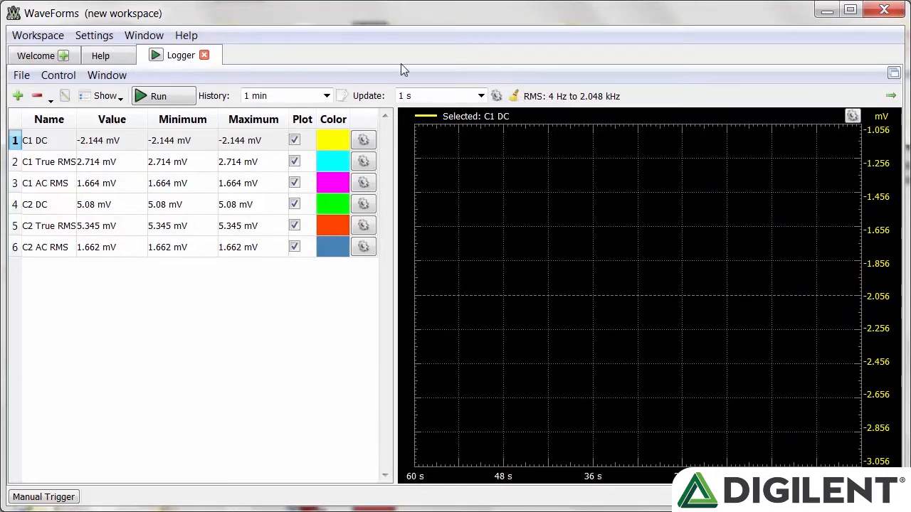
{"action": "mouse_move", "coordinate": [470, 80]}
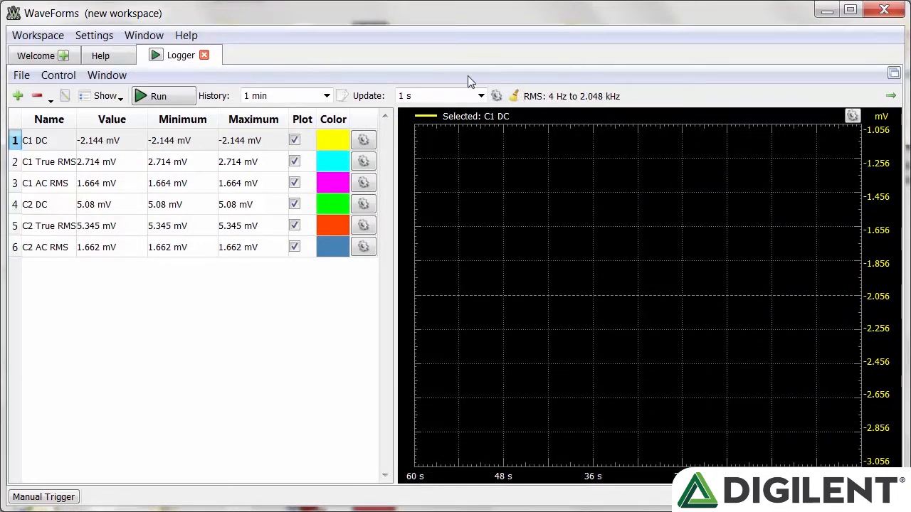
Step: Restart the logger and briefly check the plot's display settings
{"action": "left_click", "coordinate": [158, 95]}
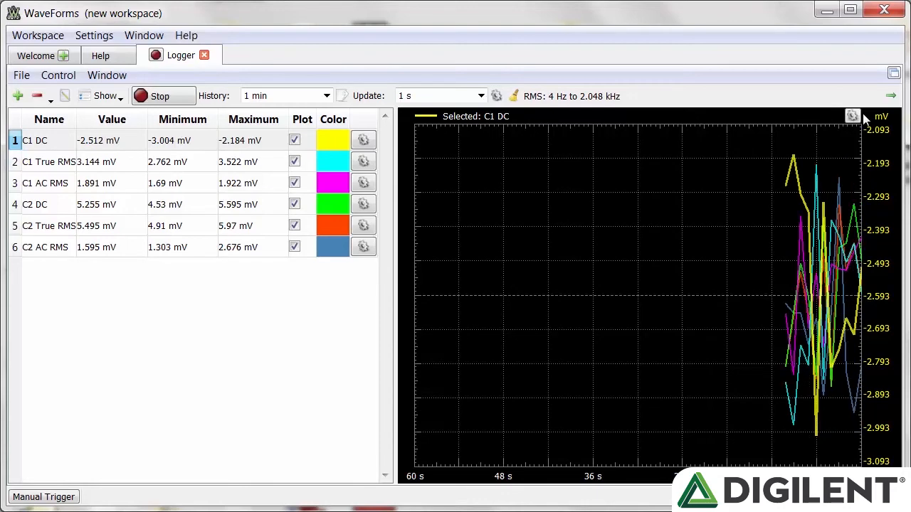
{"action": "left_click", "coordinate": [852, 116]}
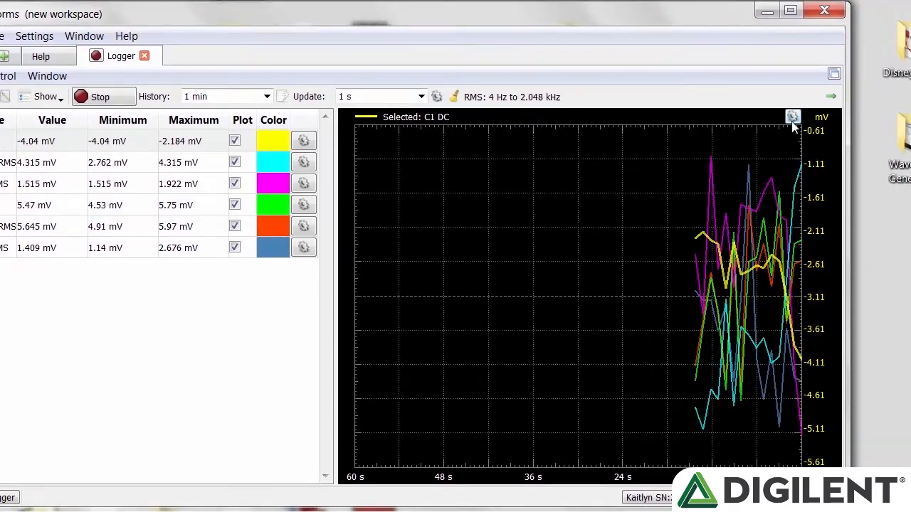
{"action": "left_click", "coordinate": [792, 117]}
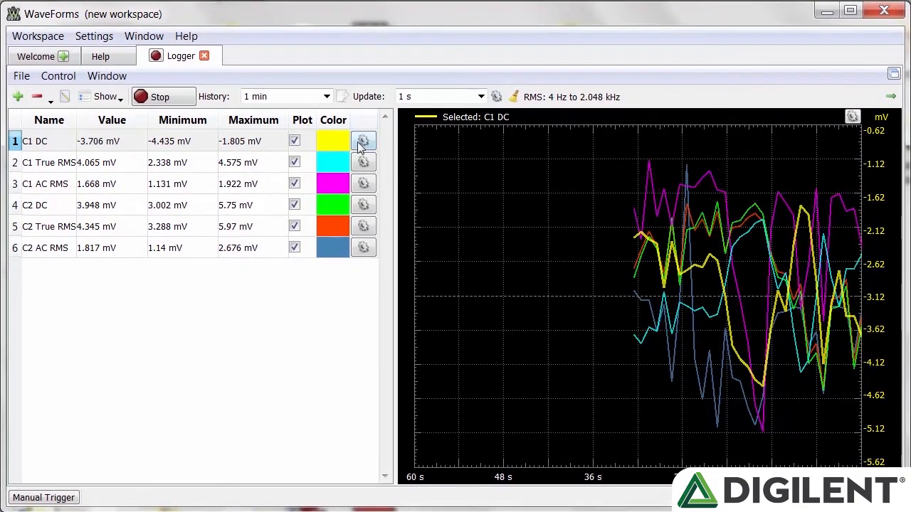
Step: Turn on automatic vertical scaling for the green C1 DC trace
{"action": "left_click", "coordinate": [363, 140]}
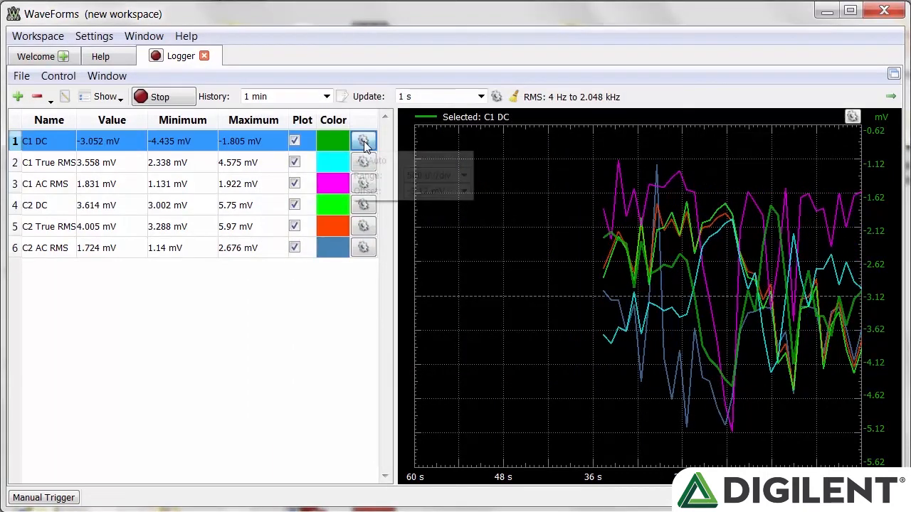
{"action": "left_click", "coordinate": [363, 140]}
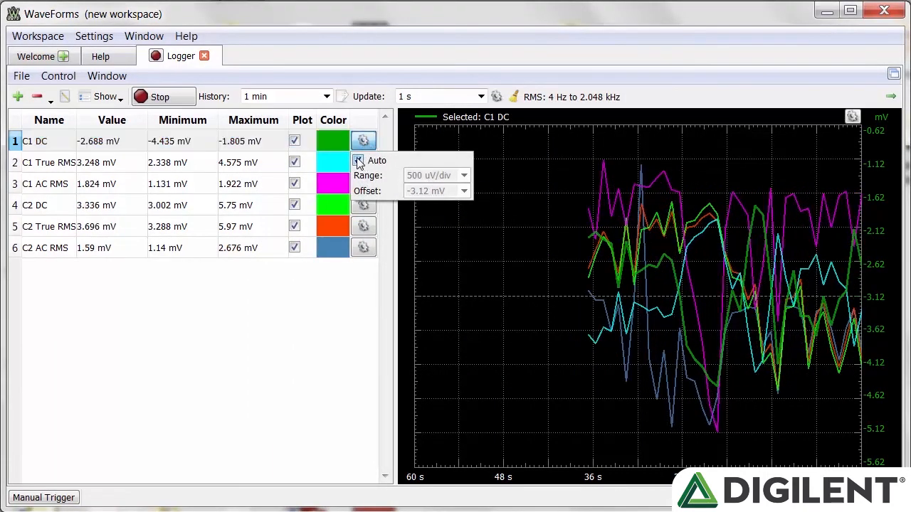
{"action": "left_click", "coordinate": [363, 140]}
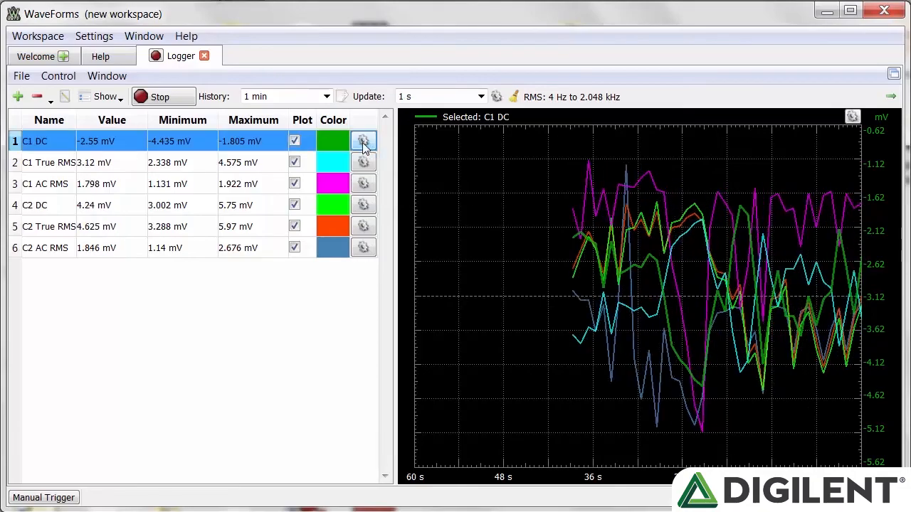